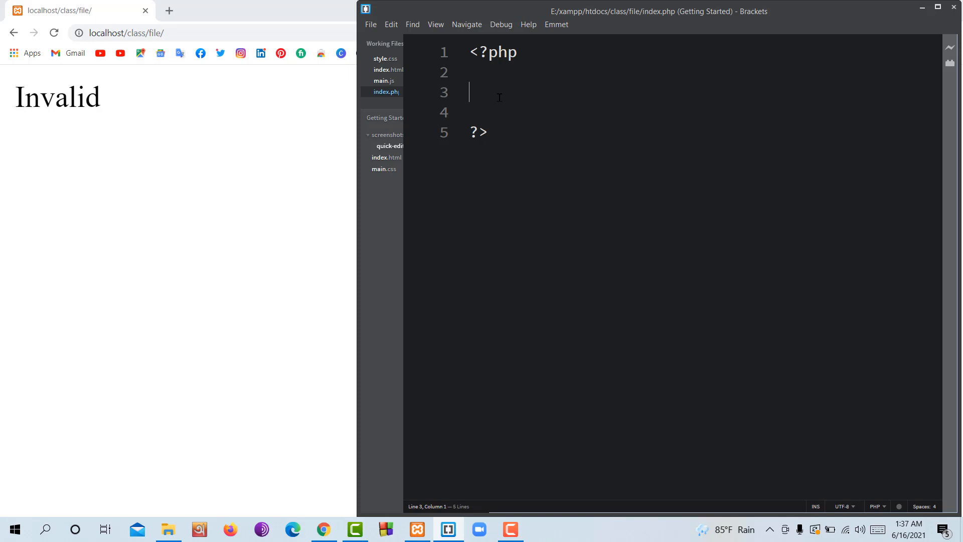
# Step: Declare $a = 20; on line 3 and $b = 30; on line 4 of the PHP block
pyautogui.write('$')
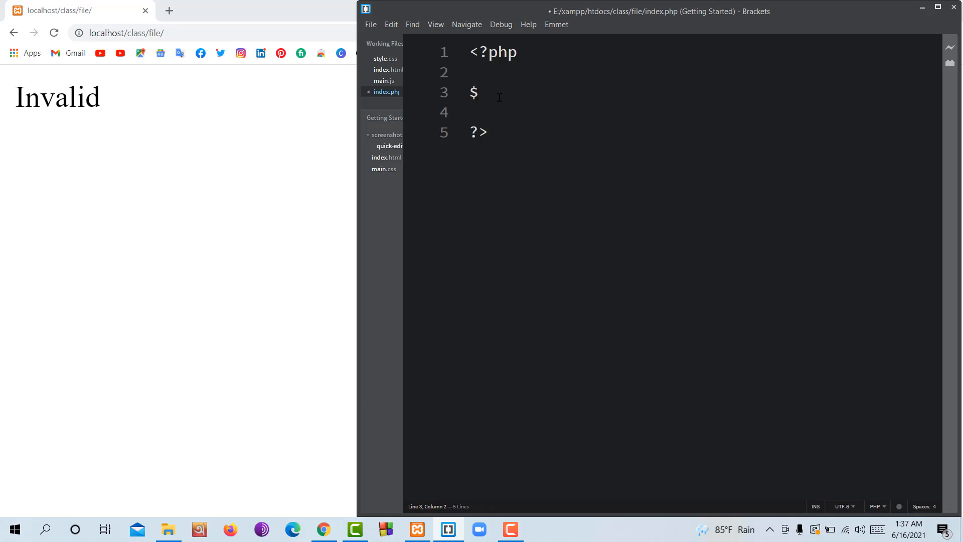
pyautogui.write('a')
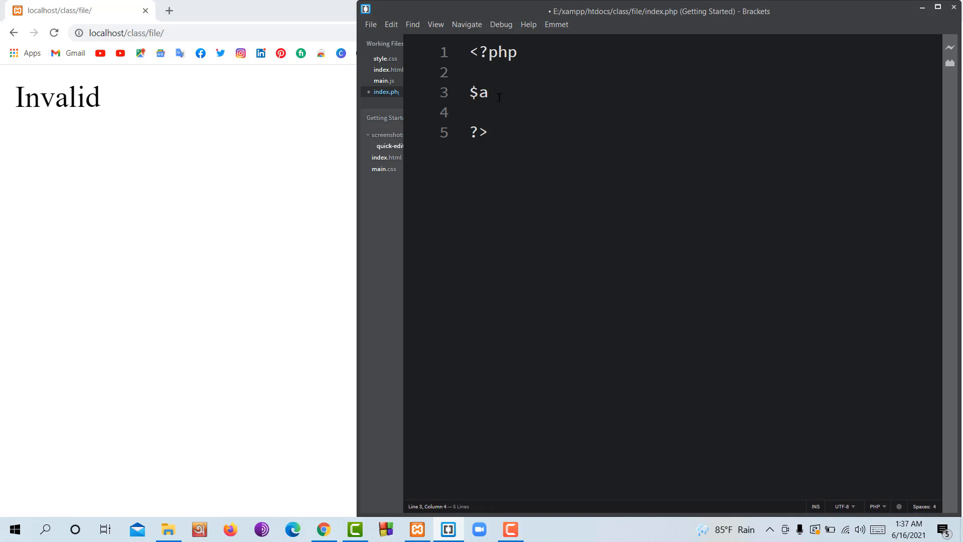
pyautogui.write('=')
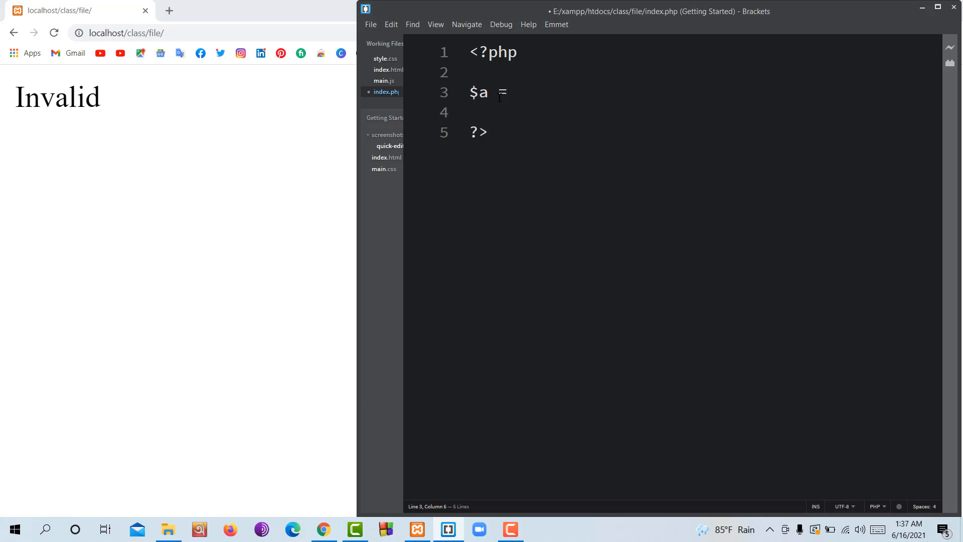
pyautogui.write('20 ;')
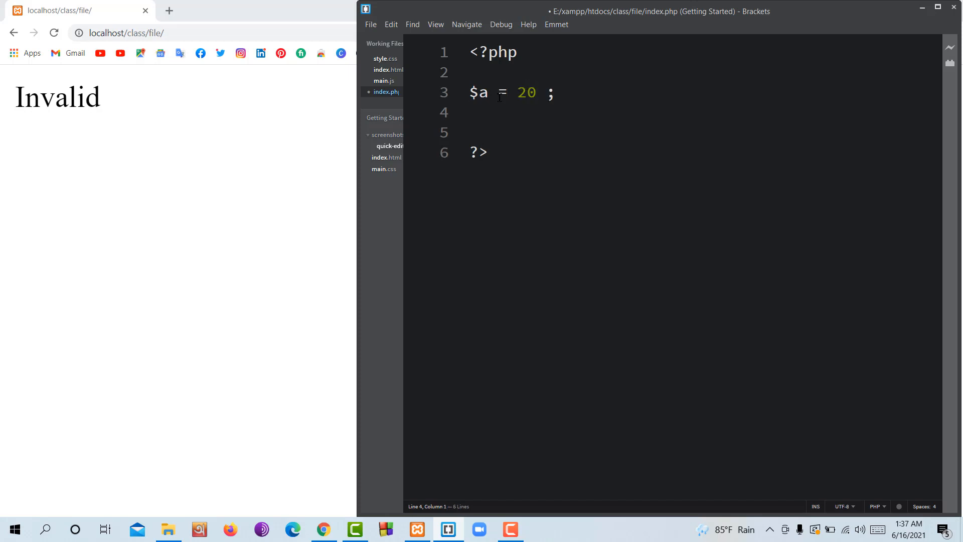
pyautogui.write('$b = 3')
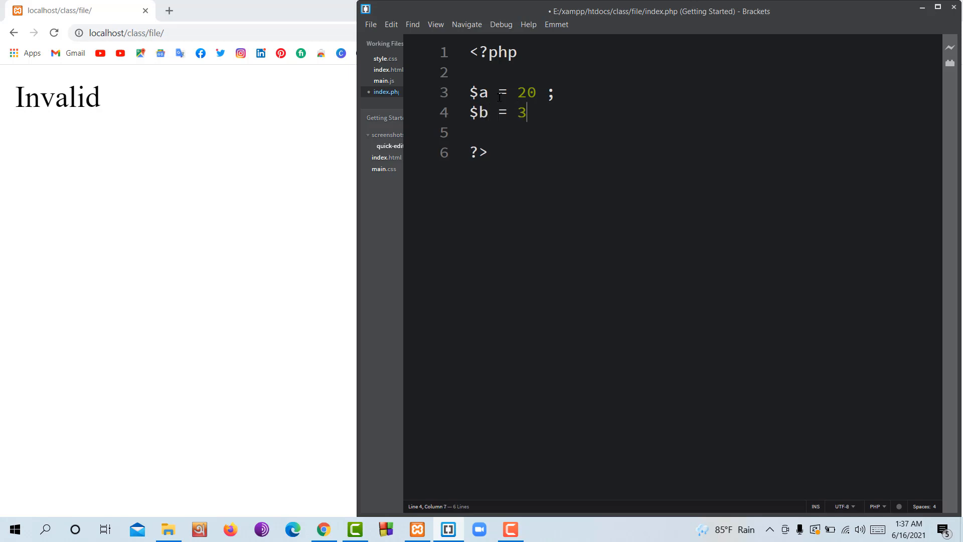
pyautogui.write('0 ;')
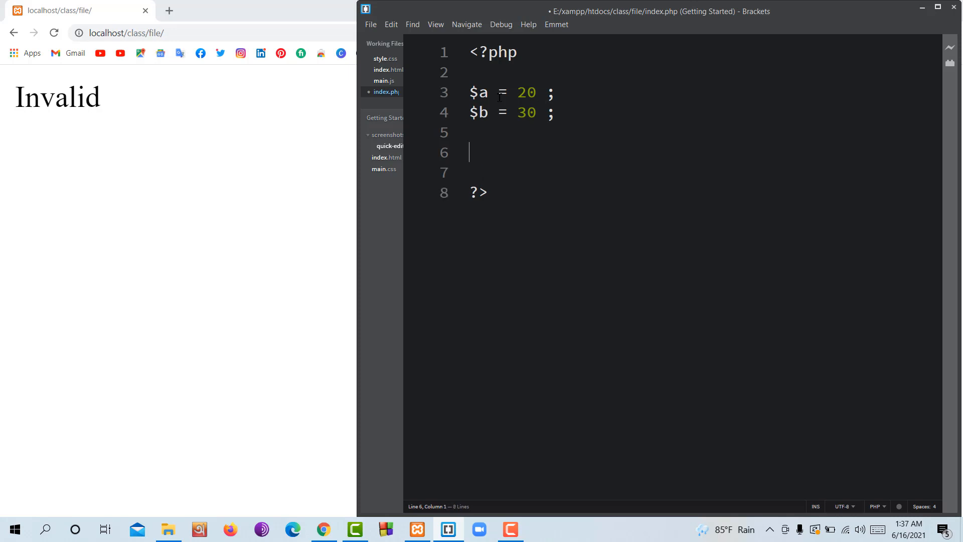
# Step: Write if(){ } with empty parentheses containing echo "Valid";
pyautogui.write('if')
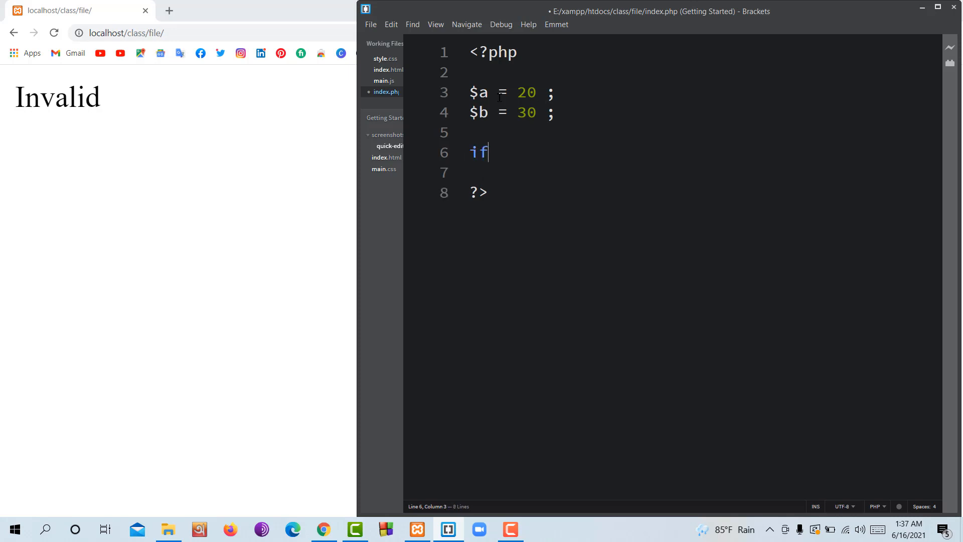
pyautogui.write('(')
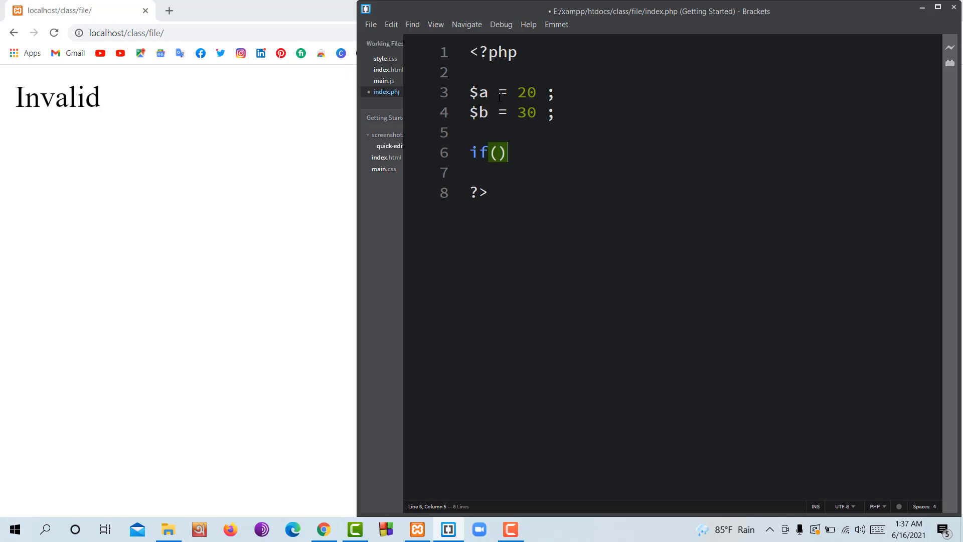
pyautogui.write('{')
pyautogui.click(704, 173)
pyautogui.write('ec')
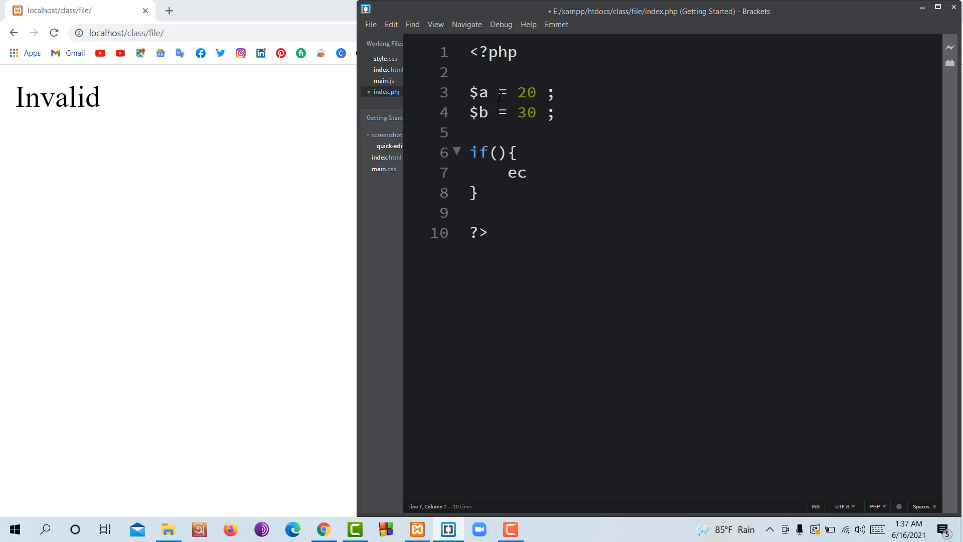
pyautogui.write('ho "')
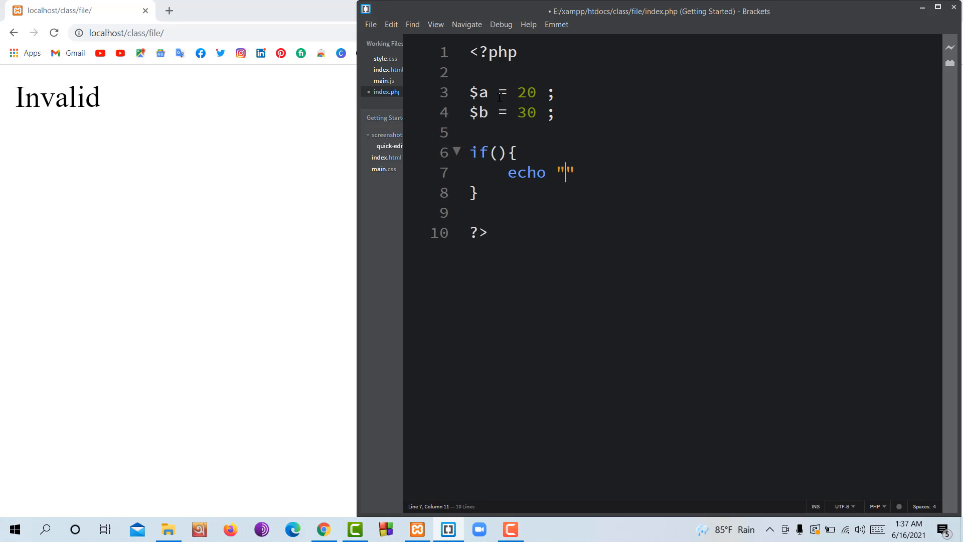
pyautogui.write('Valid')
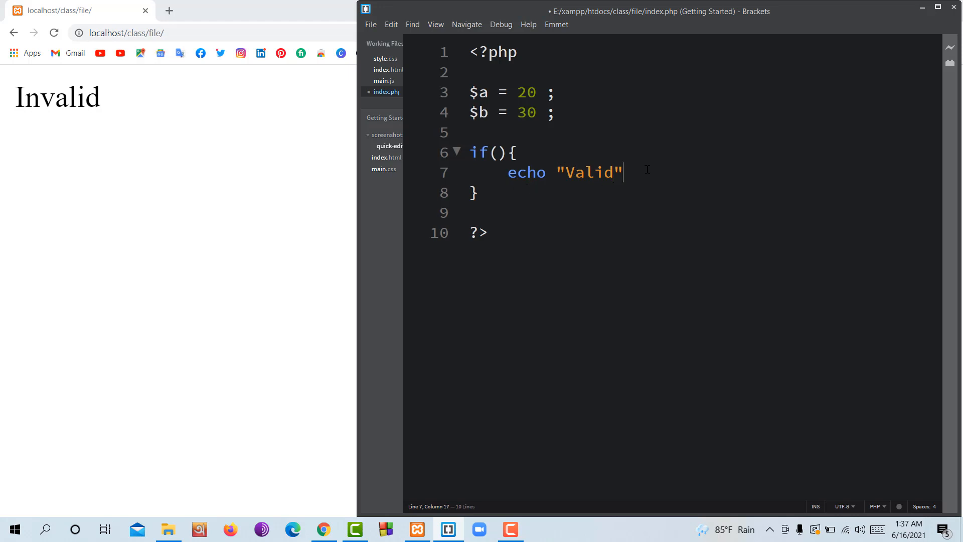
pyautogui.write(';')
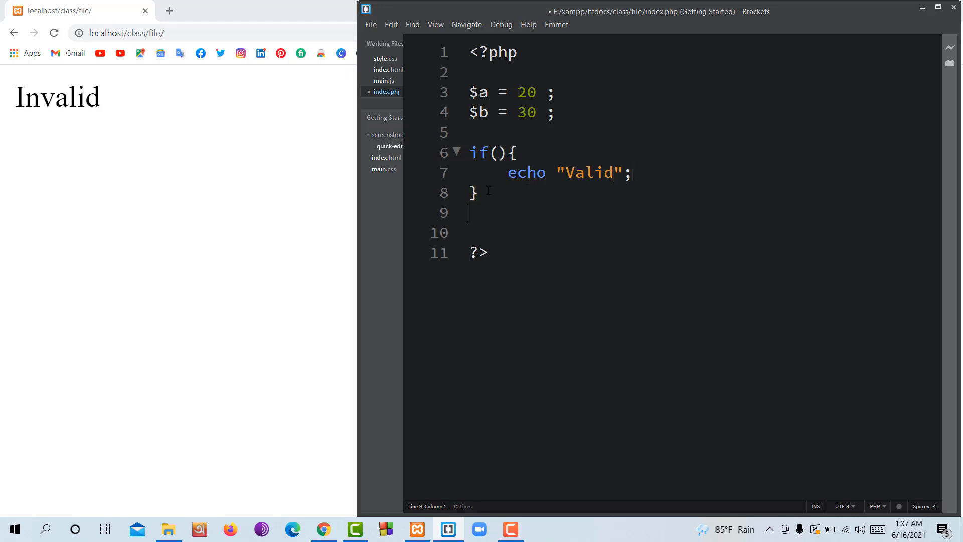
# Step: Add an else block with an echo inside, removing stray = signs from both echo lines
pyautogui.write('els')
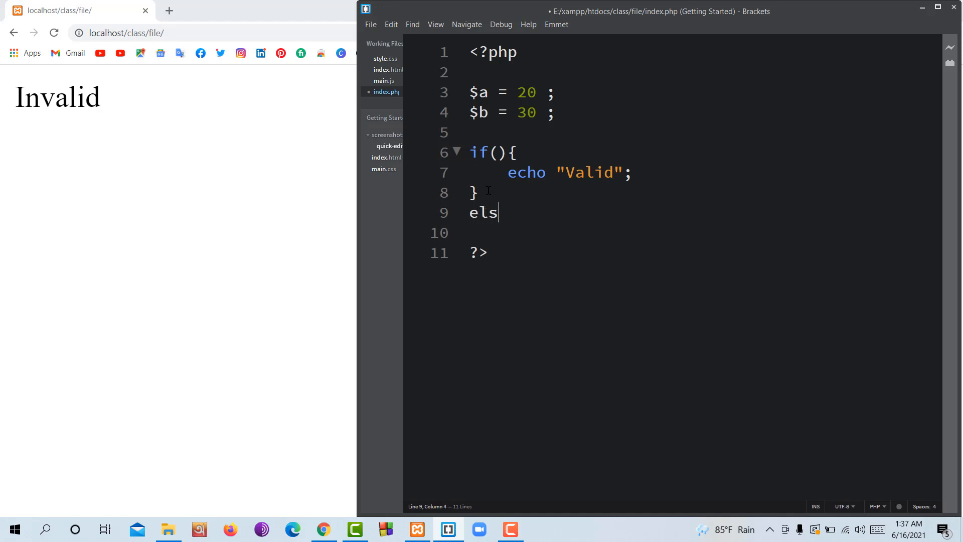
pyautogui.write('e{')
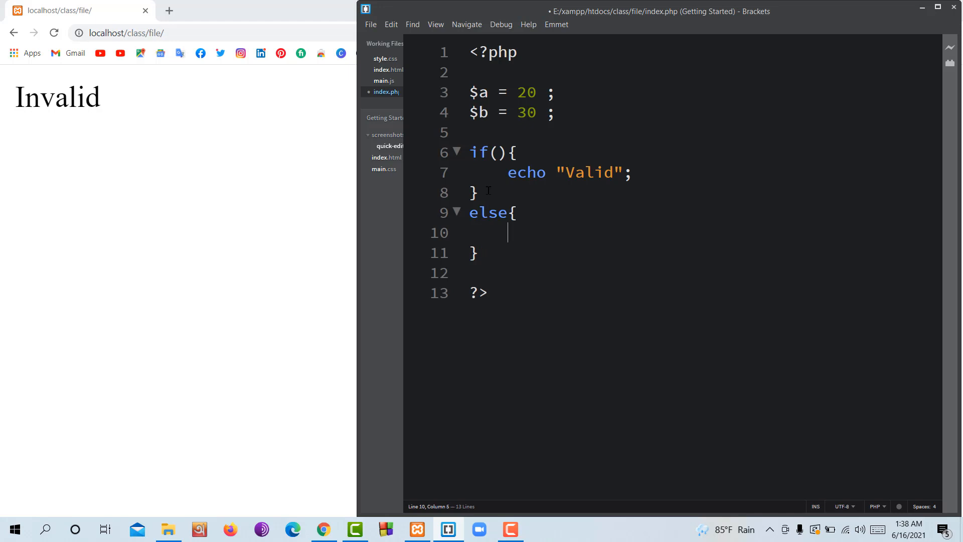
pyautogui.write('echo')
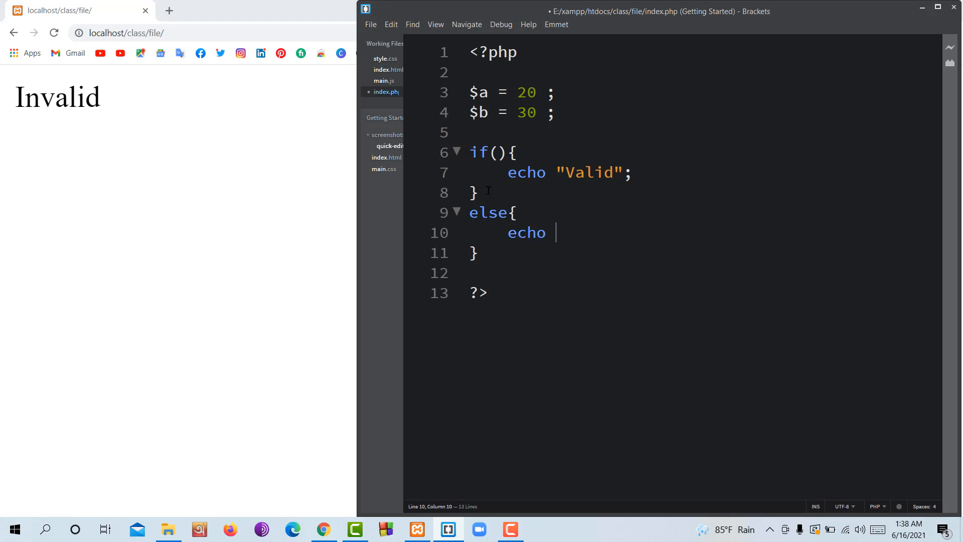
pyautogui.write('=')
pyautogui.click(572, 172)
pyautogui.write(' =')
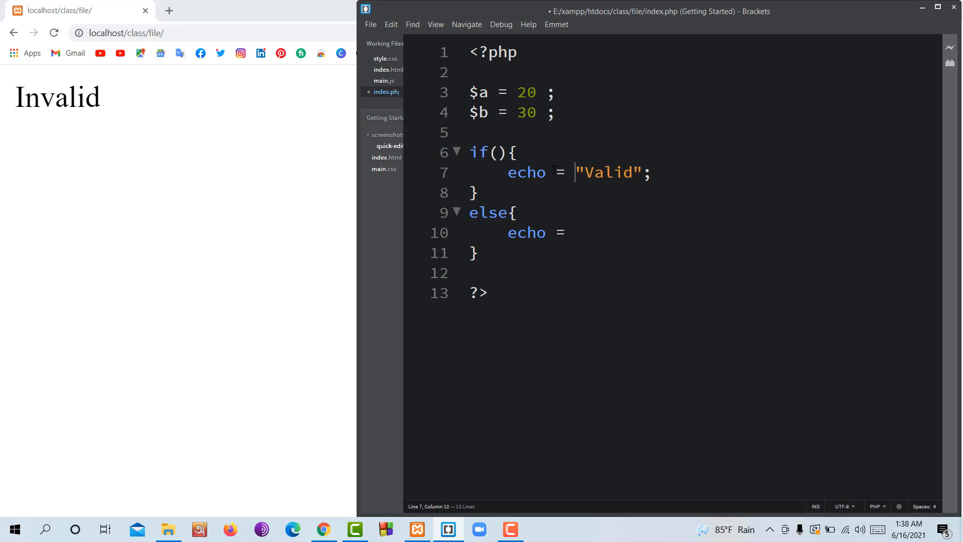
pyautogui.click(587, 232)
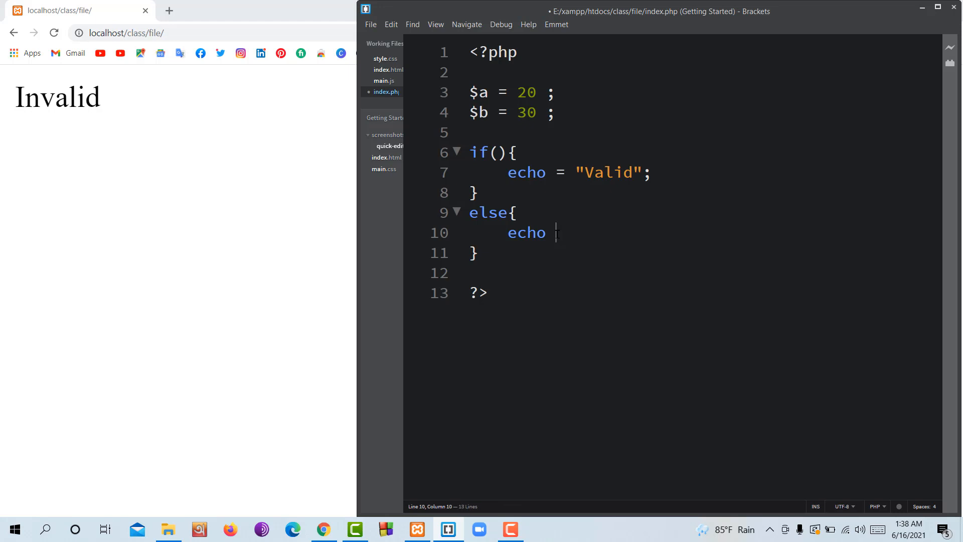
pyautogui.click(561, 173)
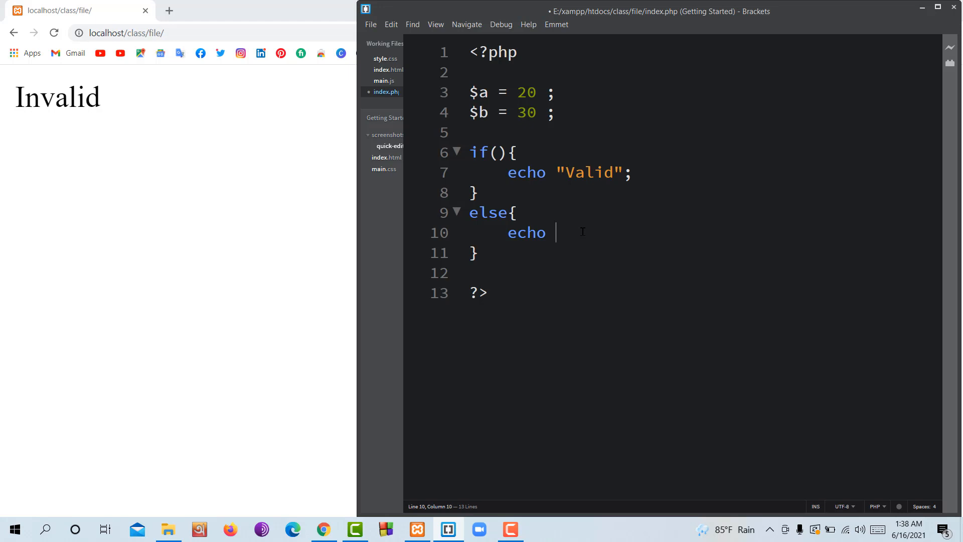
# Step: Make the else echo print "Invalid", replacing the lowercase i with a capital I
pyautogui.write('""')
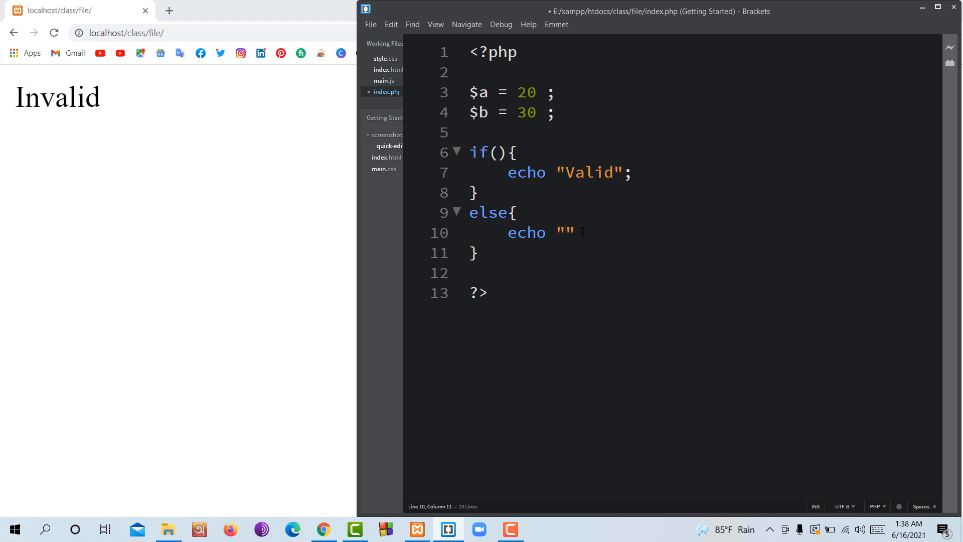
pyautogui.write('inva')
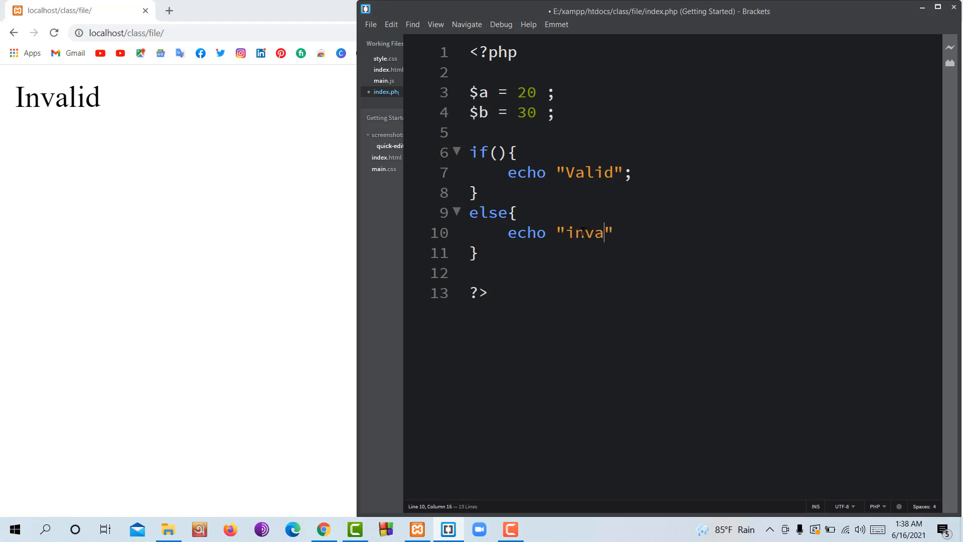
pyautogui.write('lid')
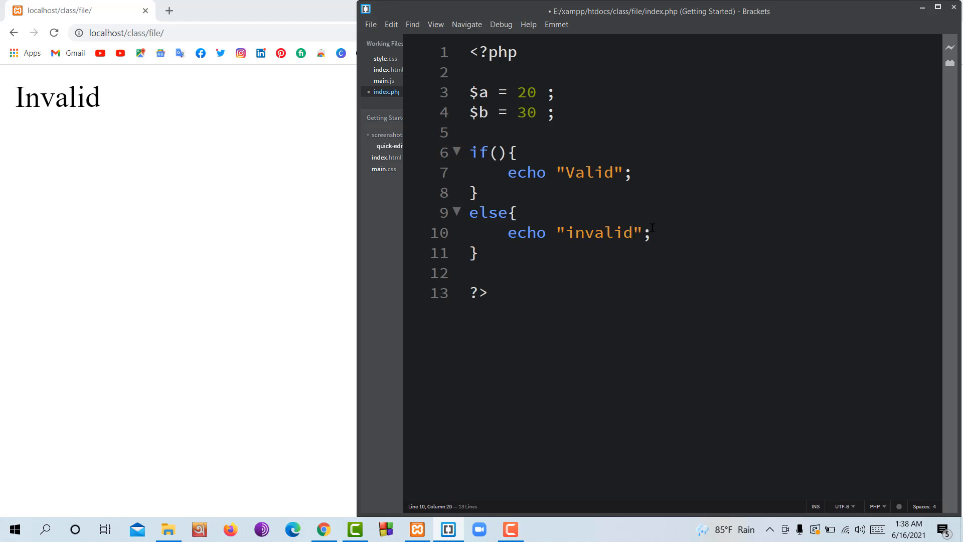
pyautogui.click(606, 216)
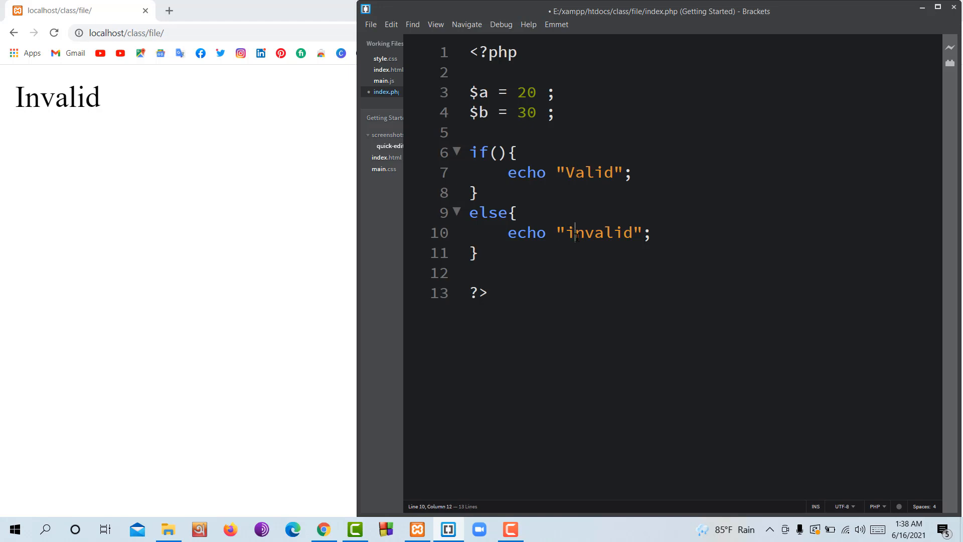
pyautogui.press('Backspace')
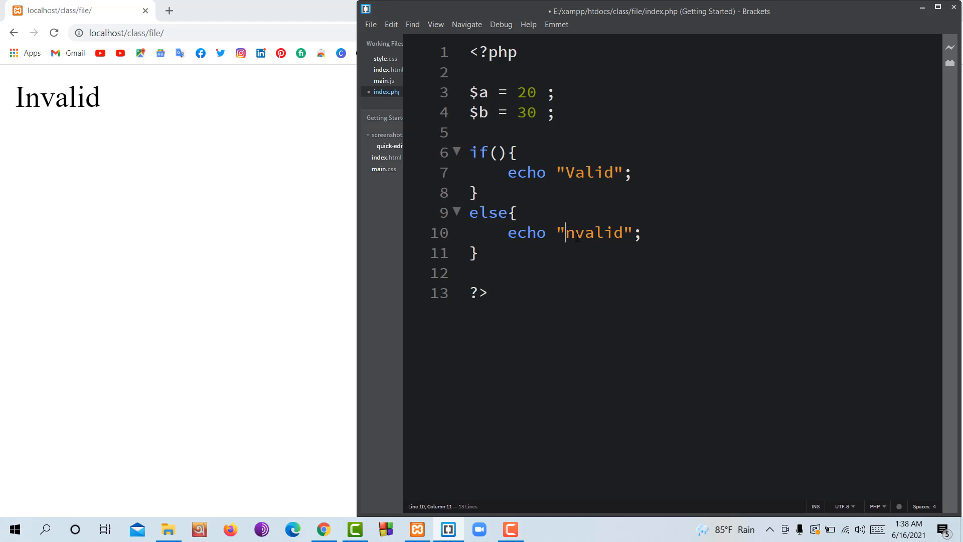
pyautogui.write('I')
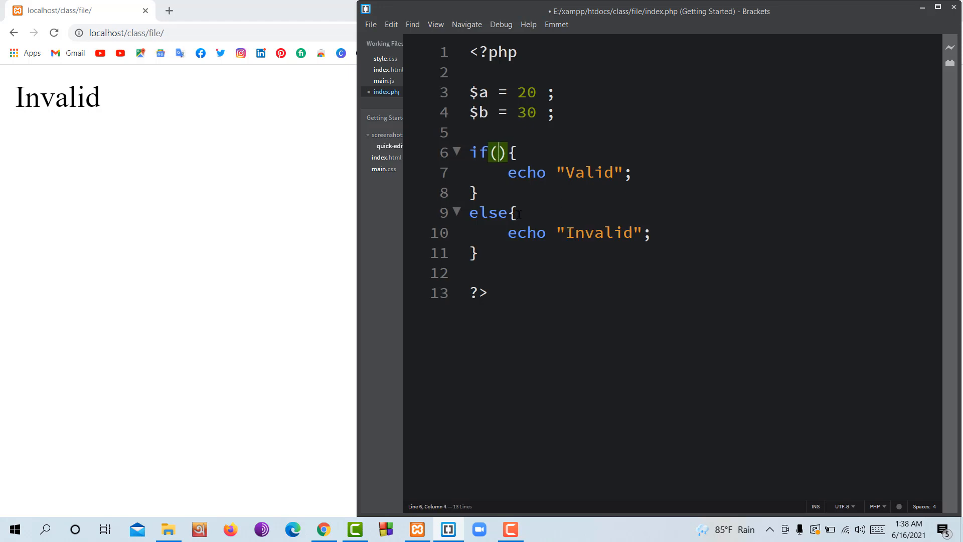
# Step: Fill the if condition with $a > $b, then bring Chrome forward
pyautogui.write('$')
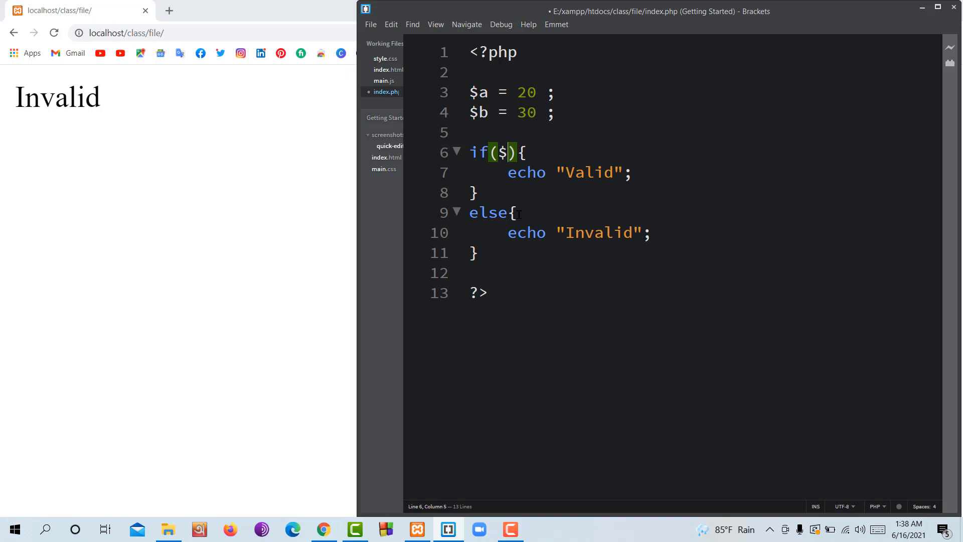
pyautogui.write('a')
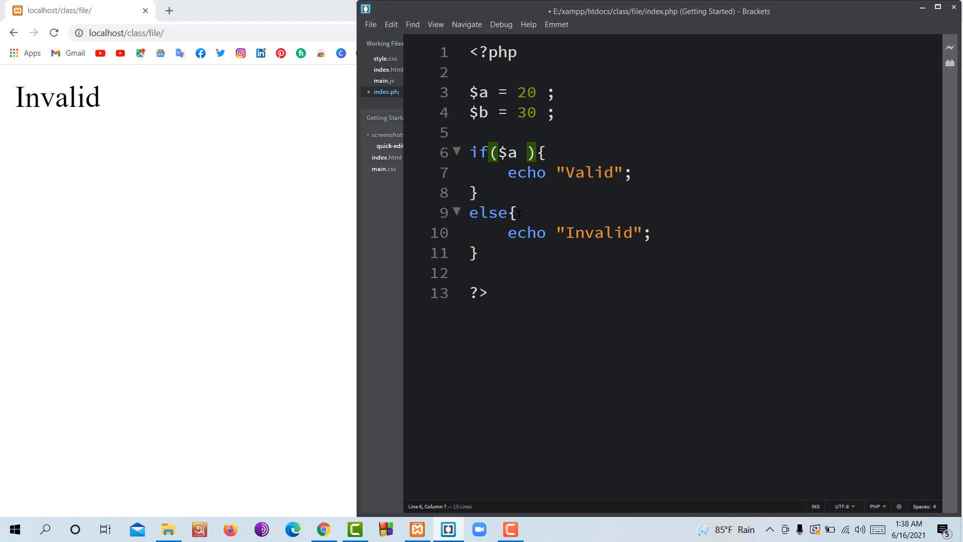
pyautogui.write('>')
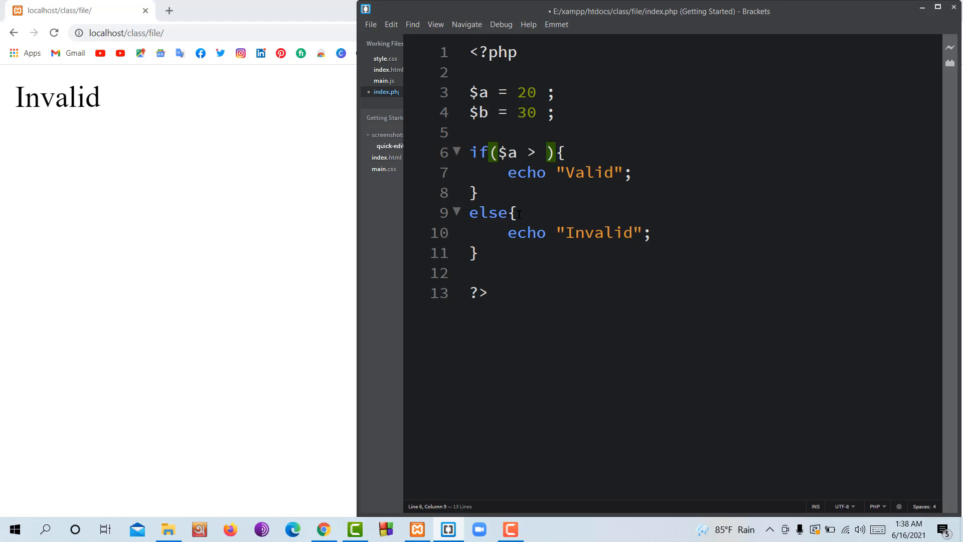
pyautogui.write('$b')
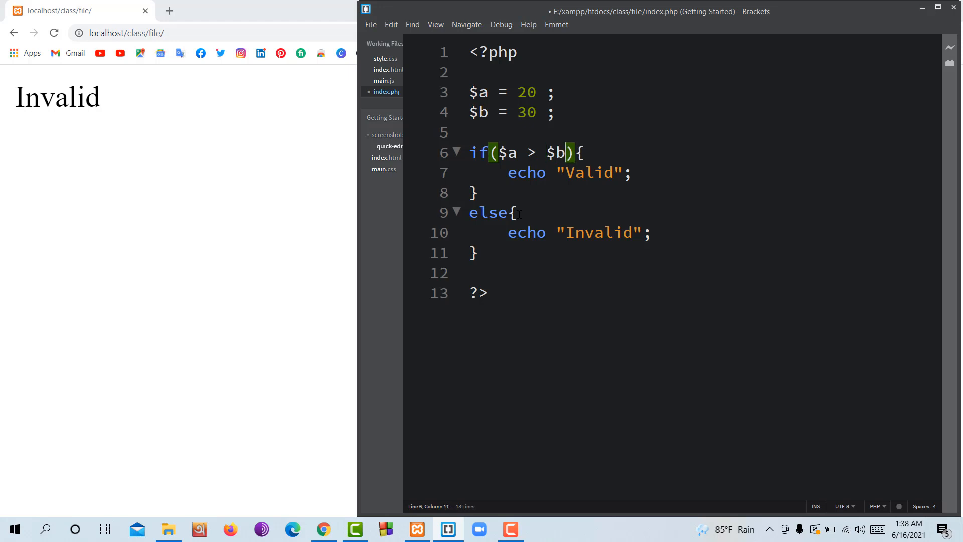
pyautogui.click(323, 529)
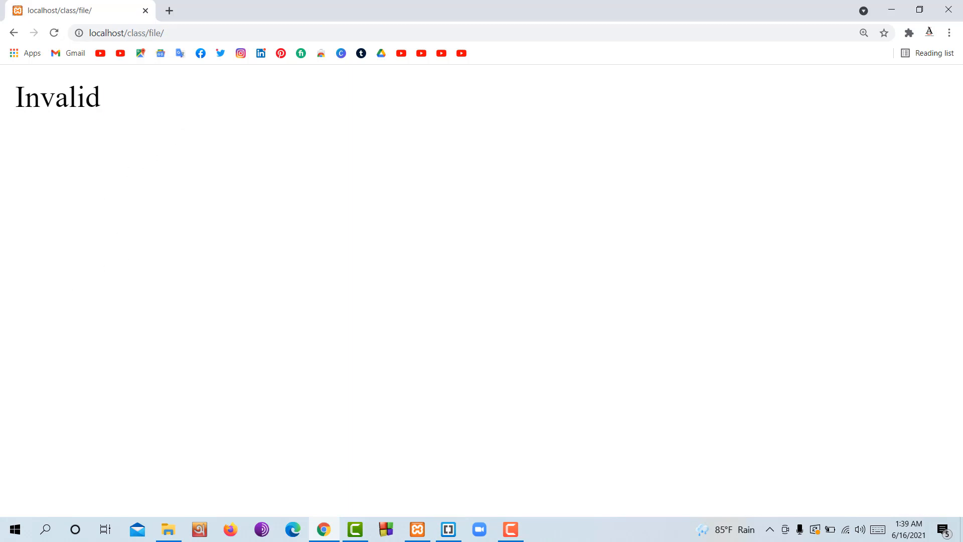
# Step: Reload localhost to see Invalid, then change $a from 20 to 40
pyautogui.click(448, 529)
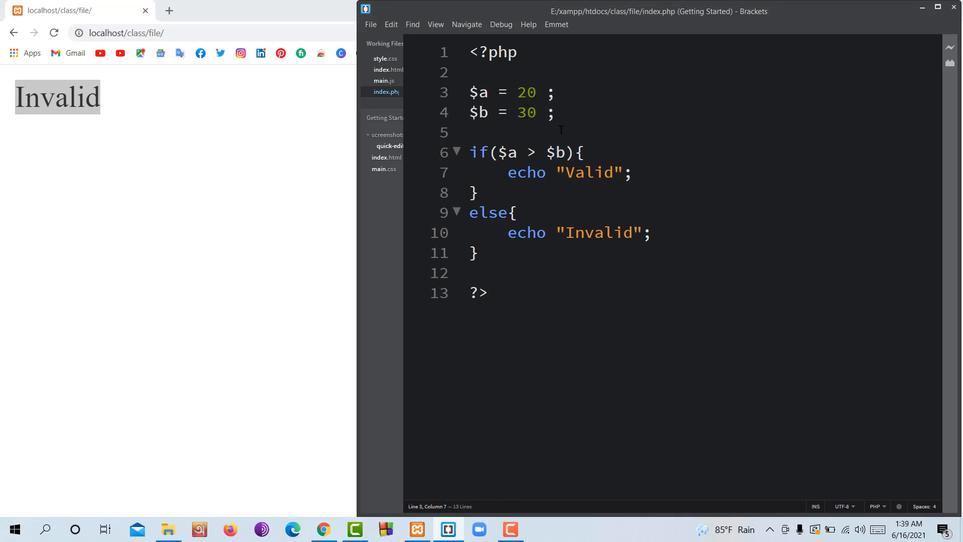
pyautogui.write('4')
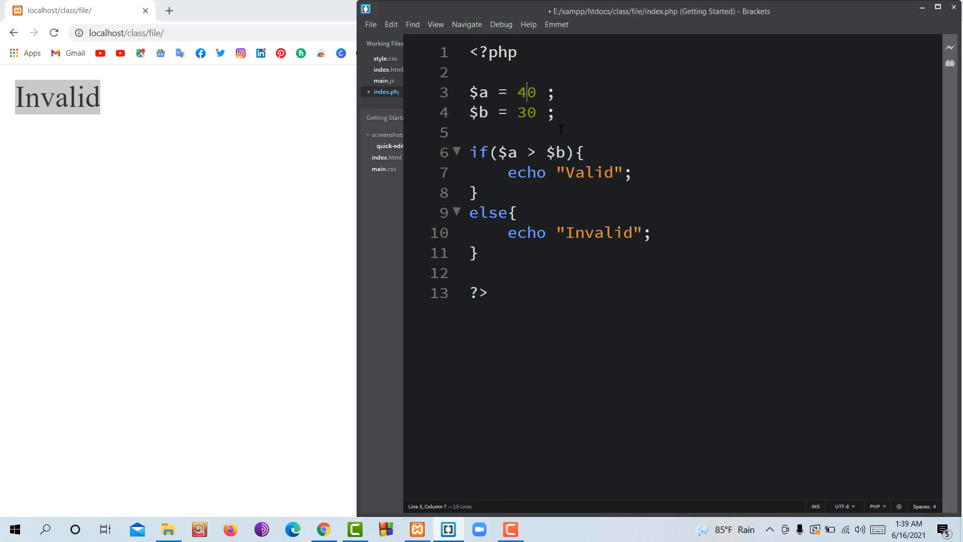
pyautogui.click(323, 529)
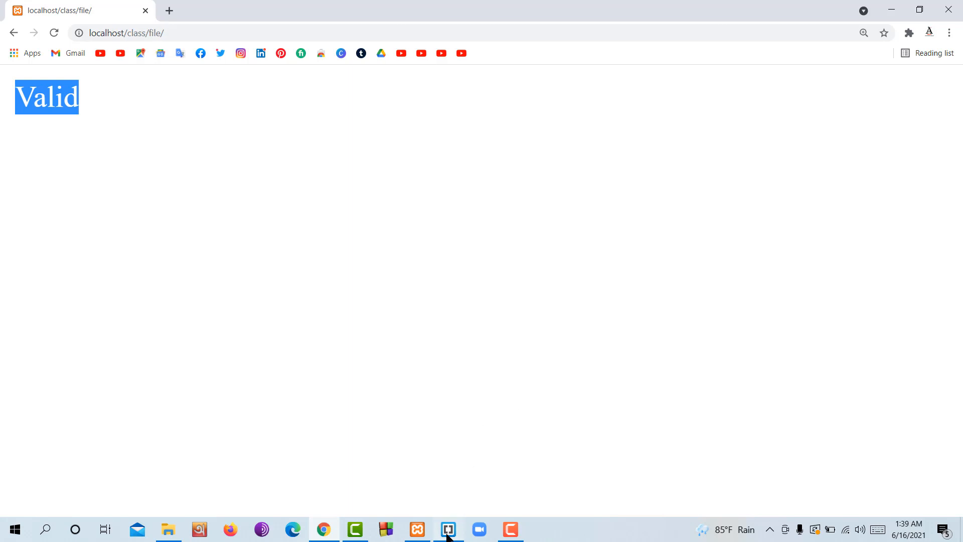
# Step: Replace the > operator with < so the condition reads $a < $b
pyautogui.click(447, 529)
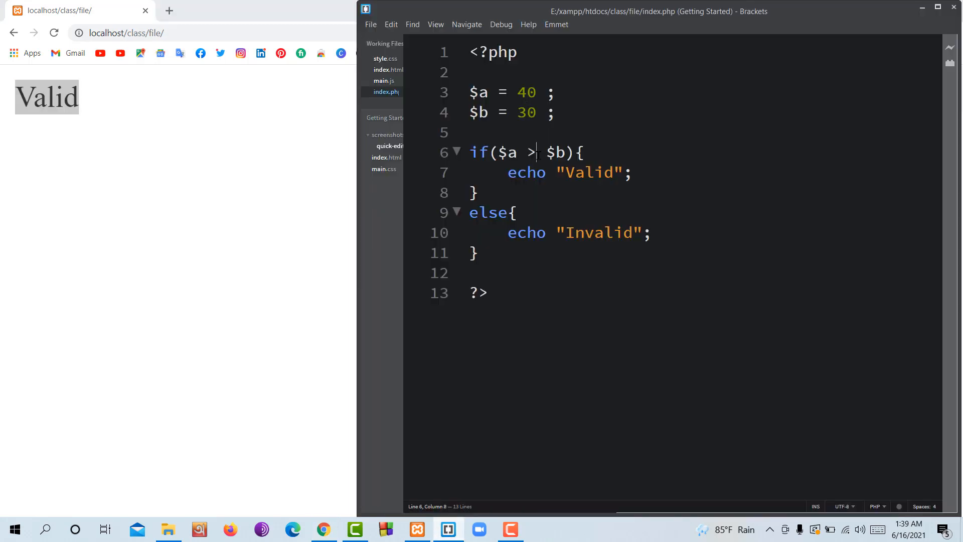
pyautogui.press('Backspace')
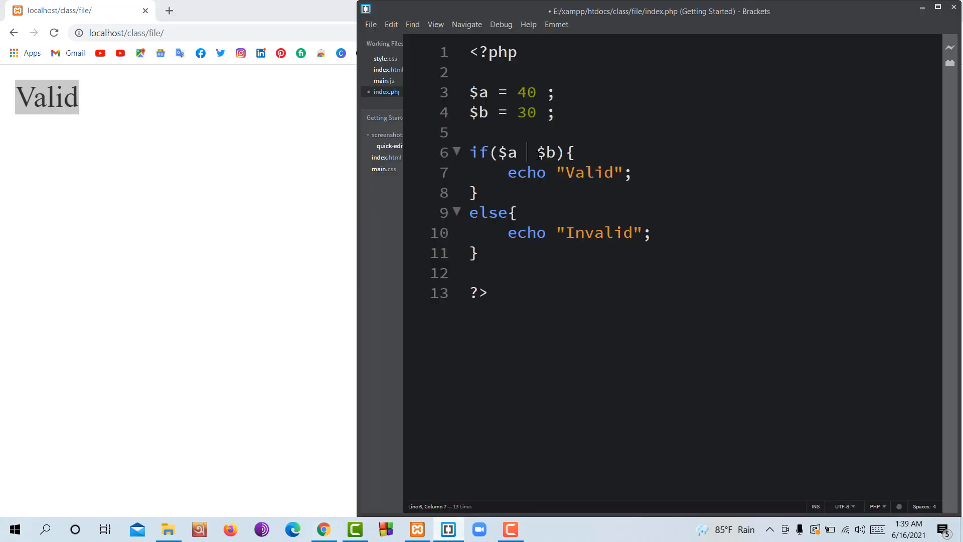
pyautogui.write('<')
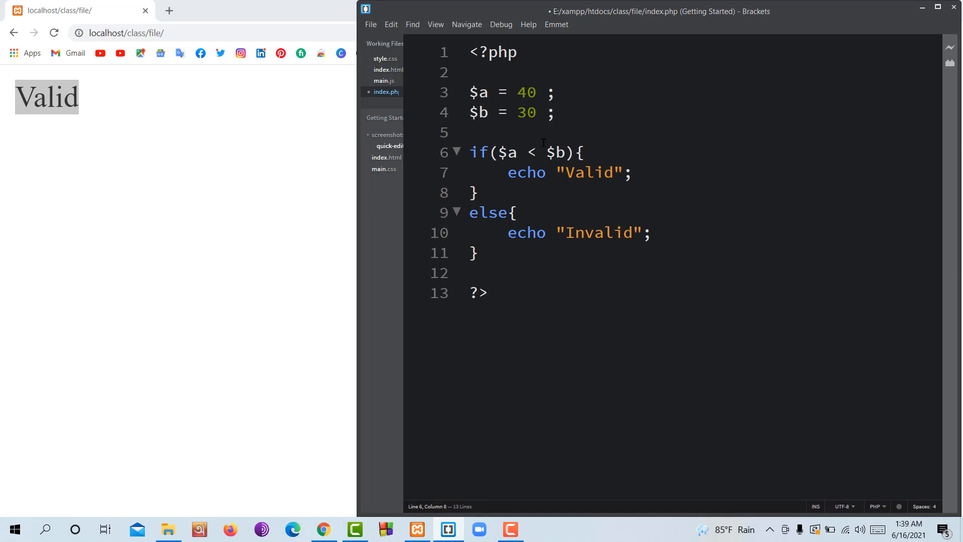
pyautogui.moveTo(470, 152); pyautogui.dragTo(527, 153)
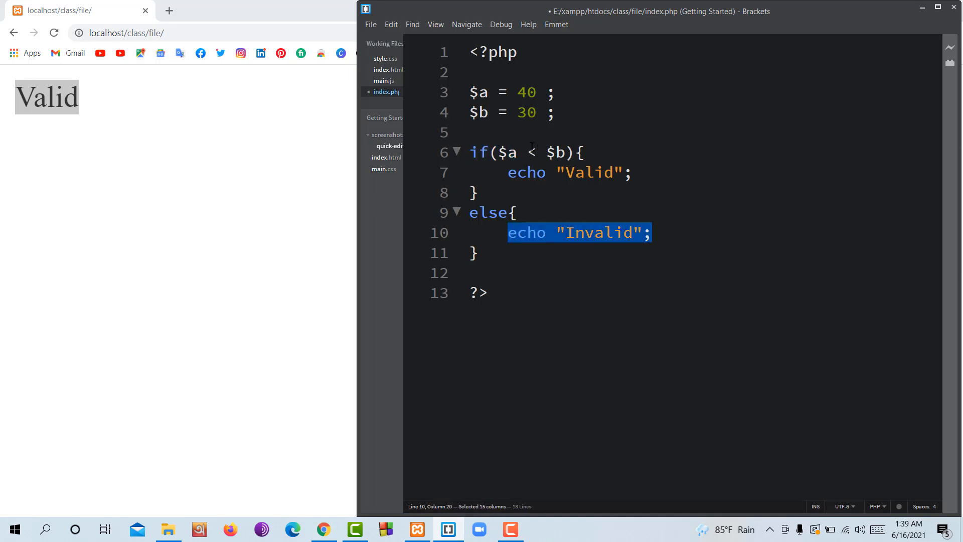
pyautogui.doubleClick(508, 152)
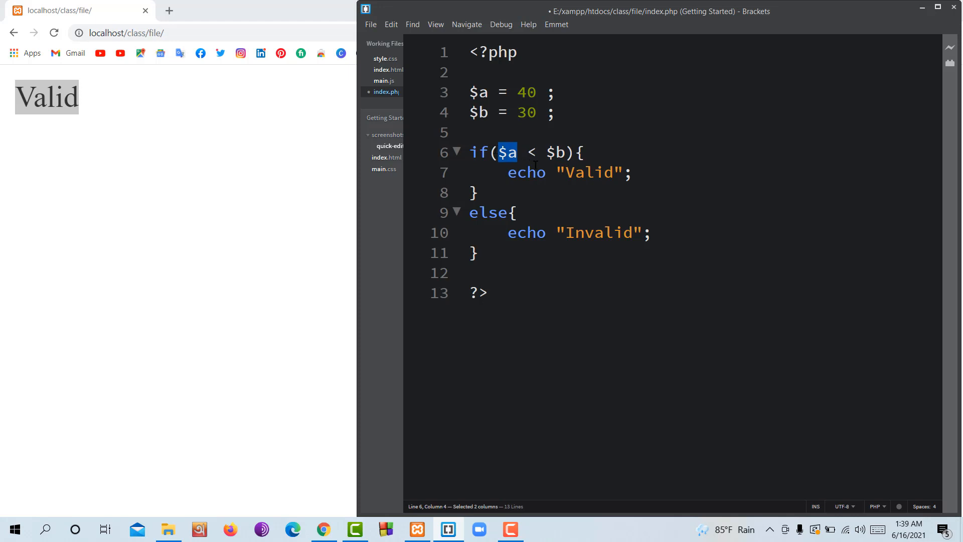
pyautogui.moveTo(471, 313)
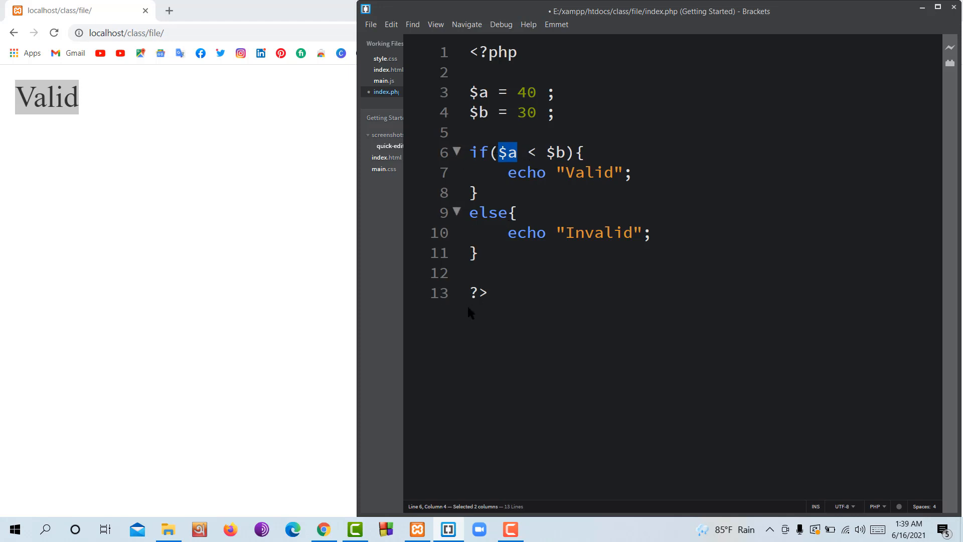
pyautogui.moveTo(559, 154)
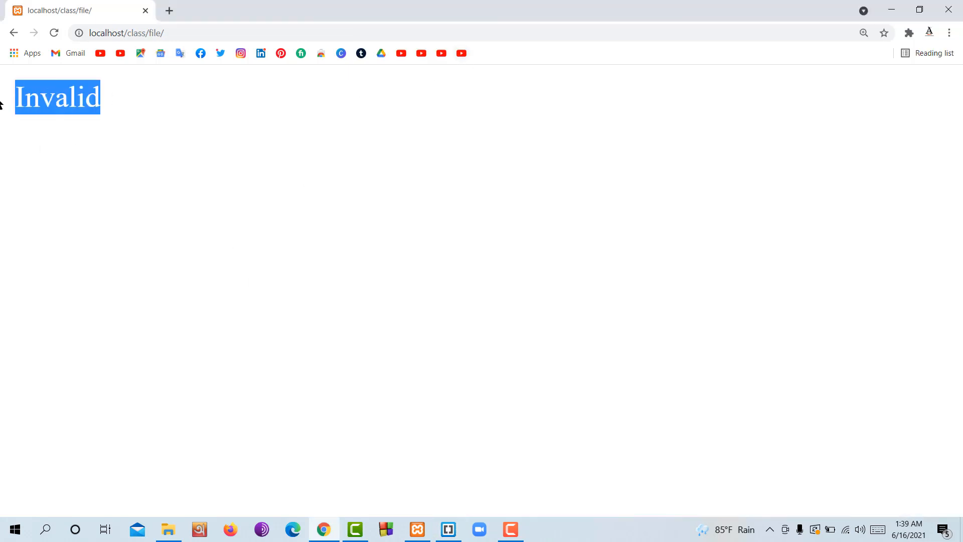
# Step: Change $b's value to 40, briefly adding and removing an = after <
pyautogui.click(448, 529)
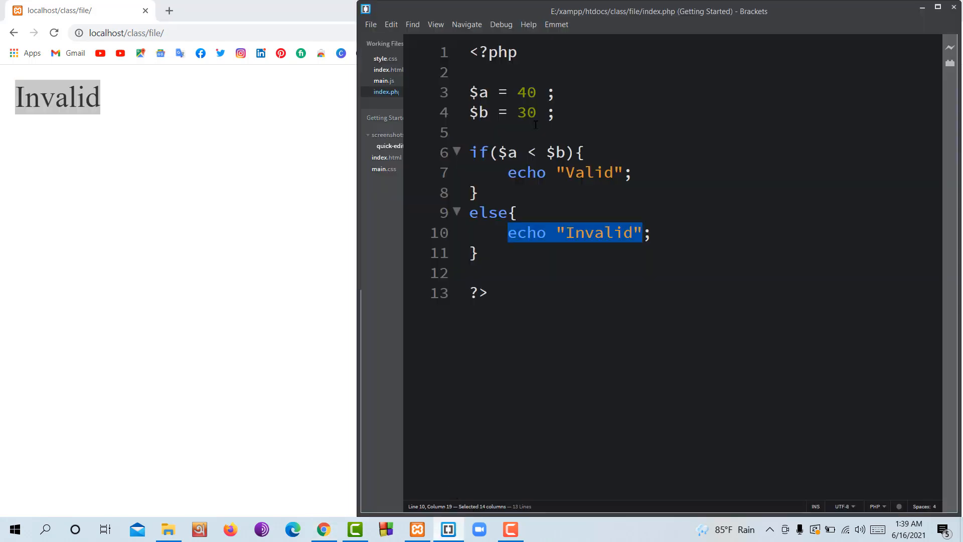
pyautogui.click(525, 112)
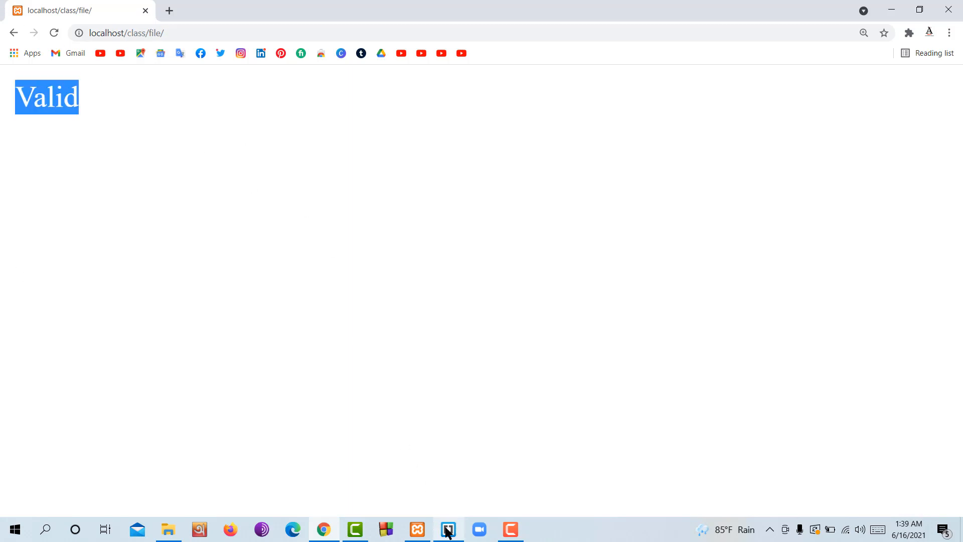
pyautogui.click(448, 529)
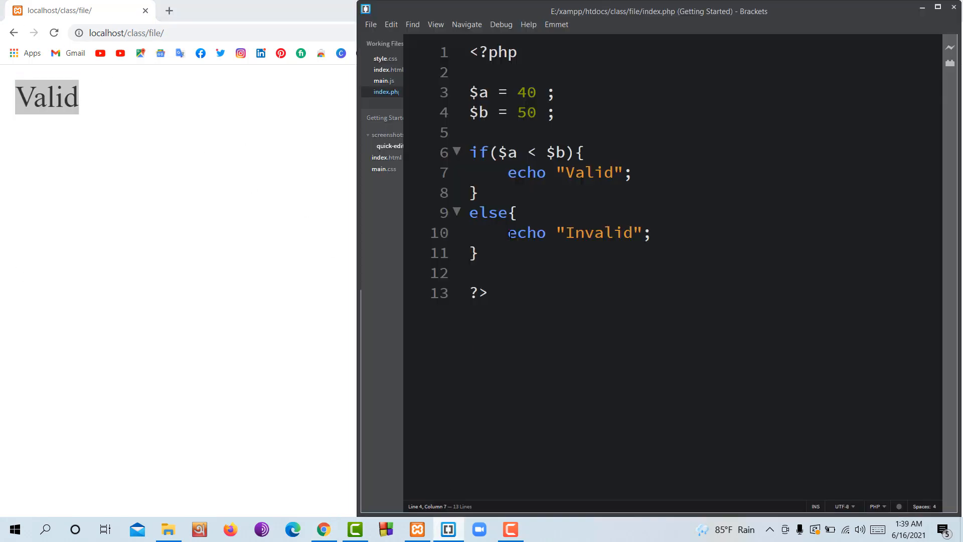
pyautogui.click(540, 153)
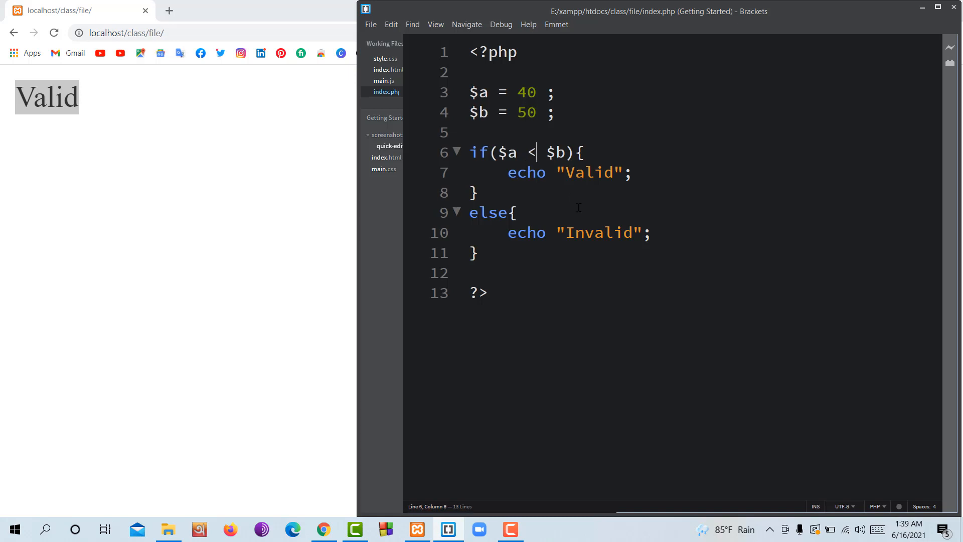
pyautogui.write('=')
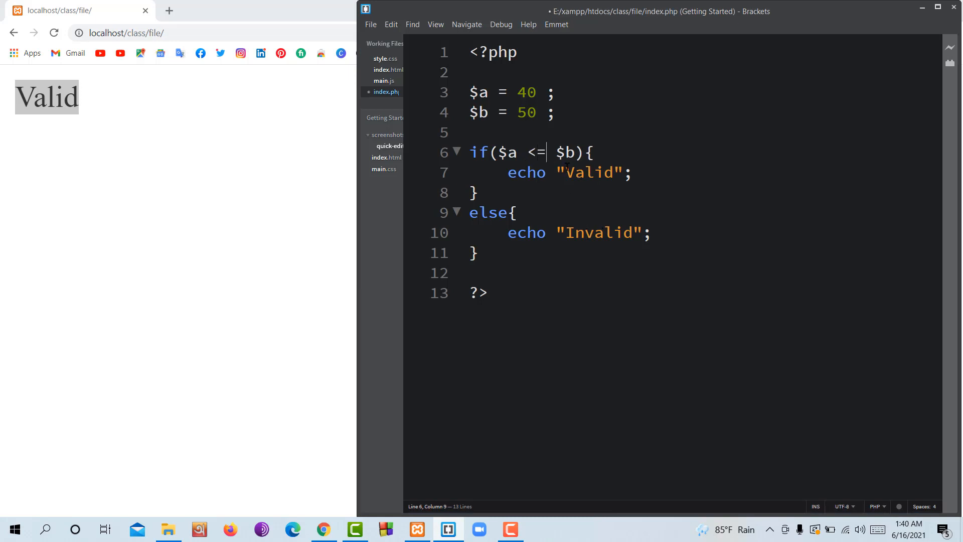
pyautogui.press('Backspace')
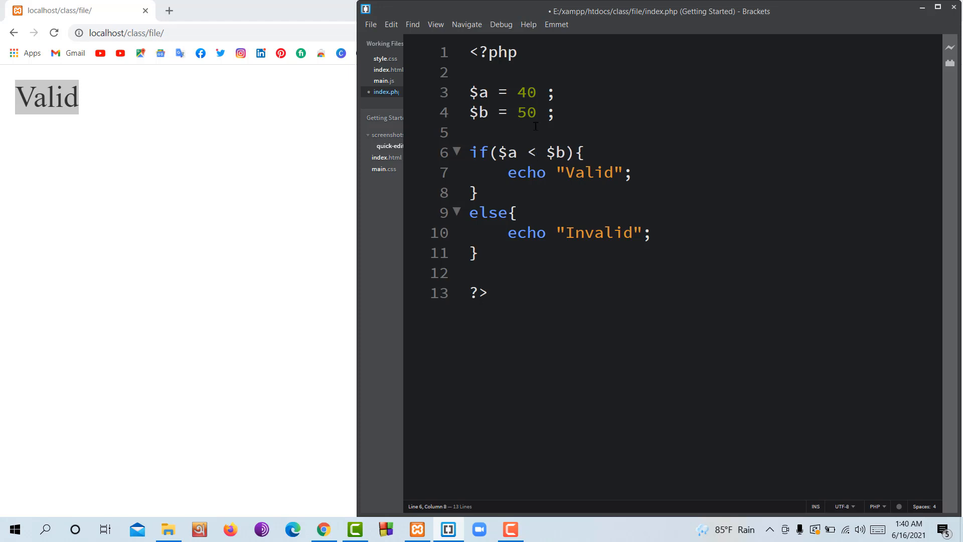
pyautogui.write('4')
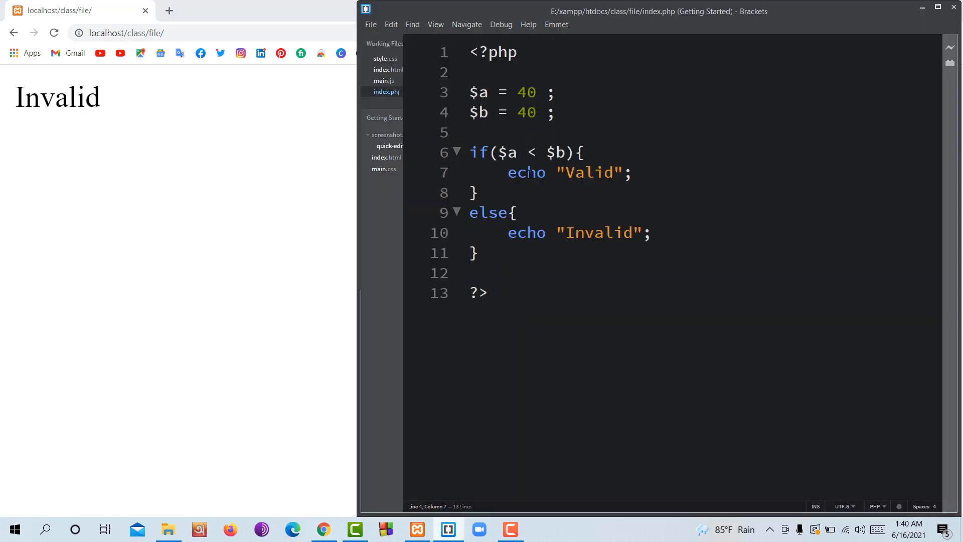
# Step: Edit the operator to <= and then >=, so equal values print Valid
pyautogui.write('=')
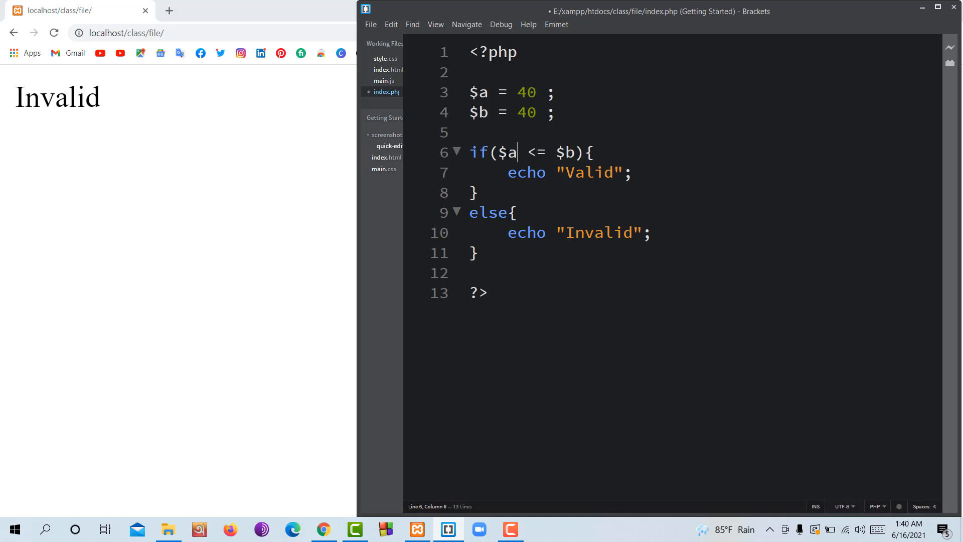
pyautogui.moveTo(556, 153); pyautogui.dragTo(593, 152)
pyautogui.write('>')
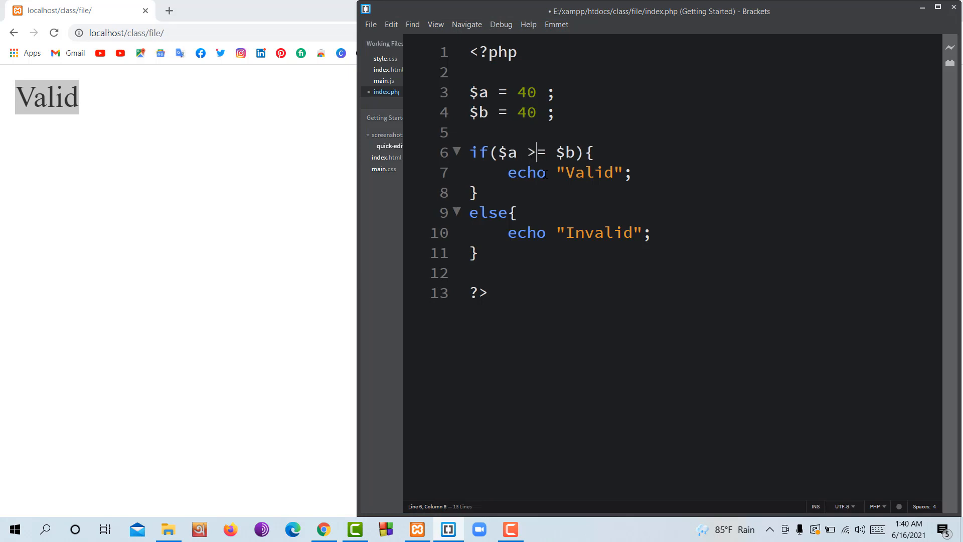
pyautogui.moveTo(518, 153); pyautogui.dragTo(547, 152)
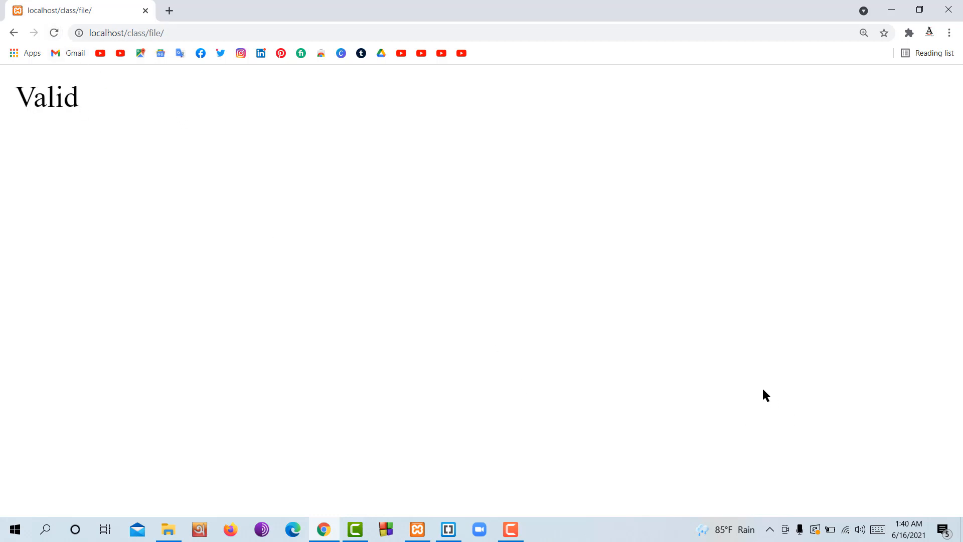
pyautogui.moveTo(805, 387)
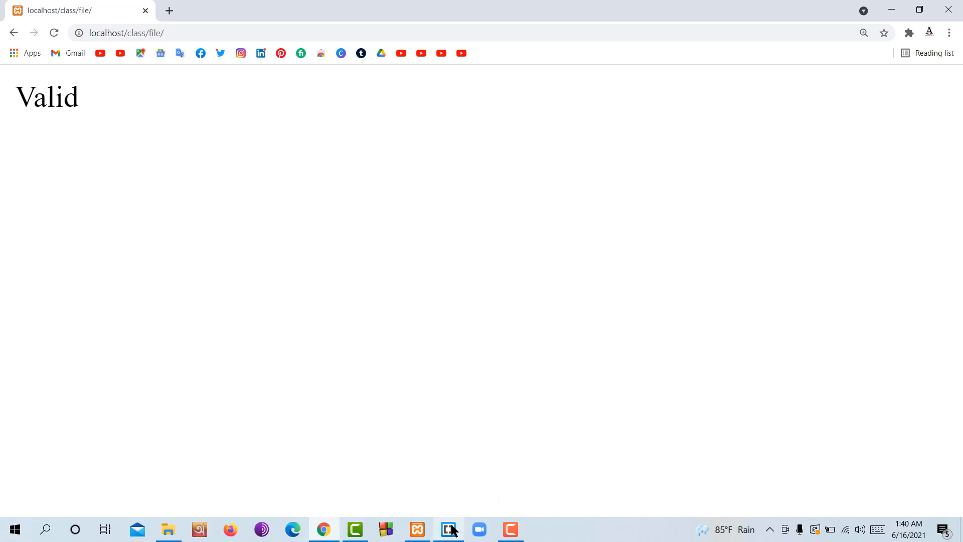
# Step: Make the condition $a == $b and set $b to 30
pyautogui.click(448, 529)
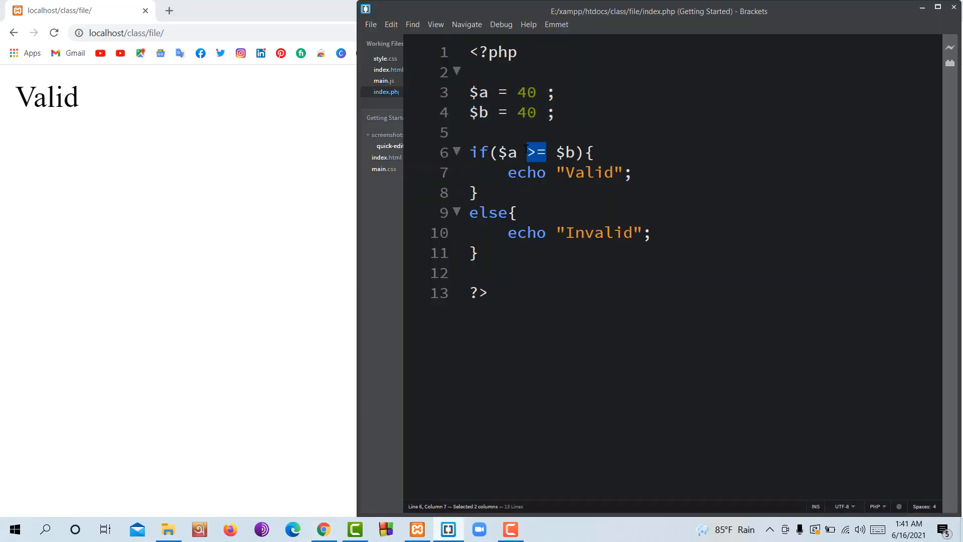
pyautogui.write('==')
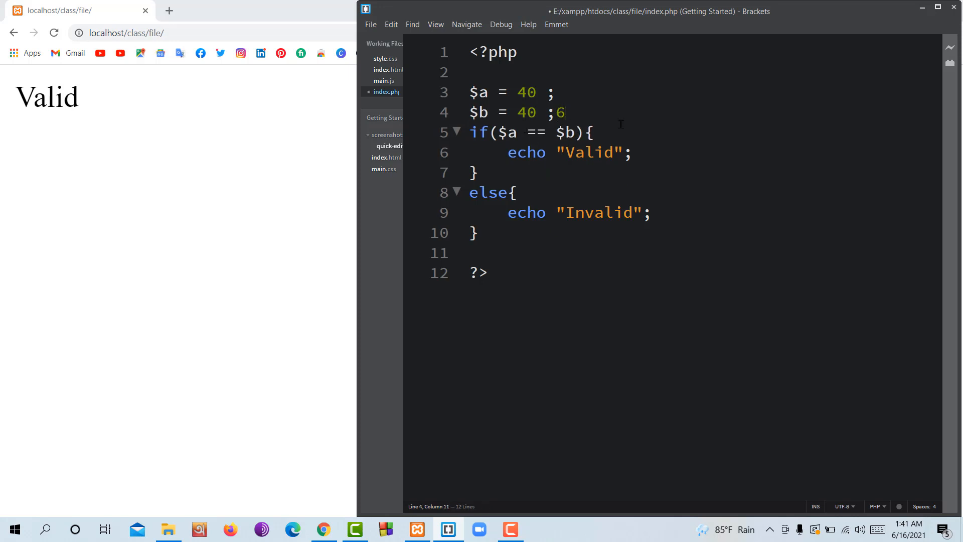
pyautogui.press('Backspace')
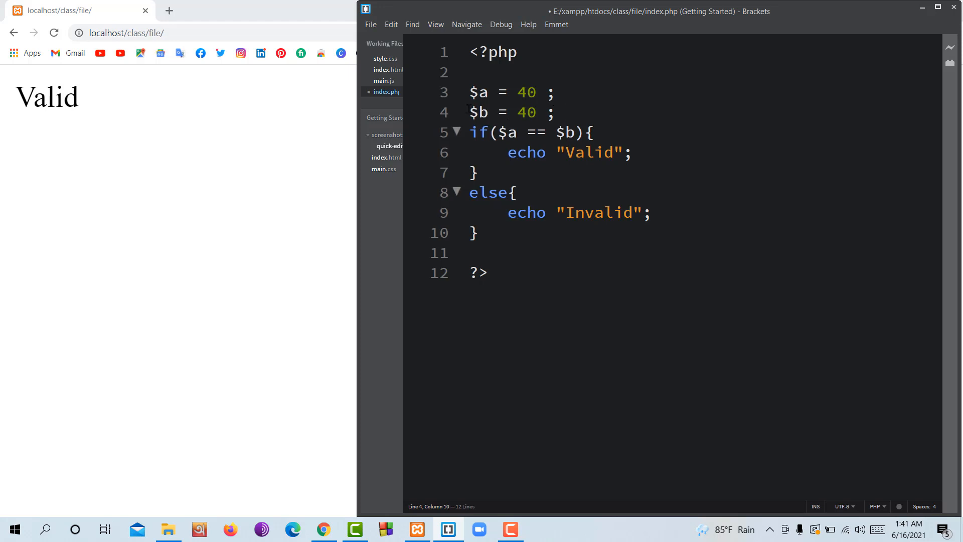
pyautogui.write('30')
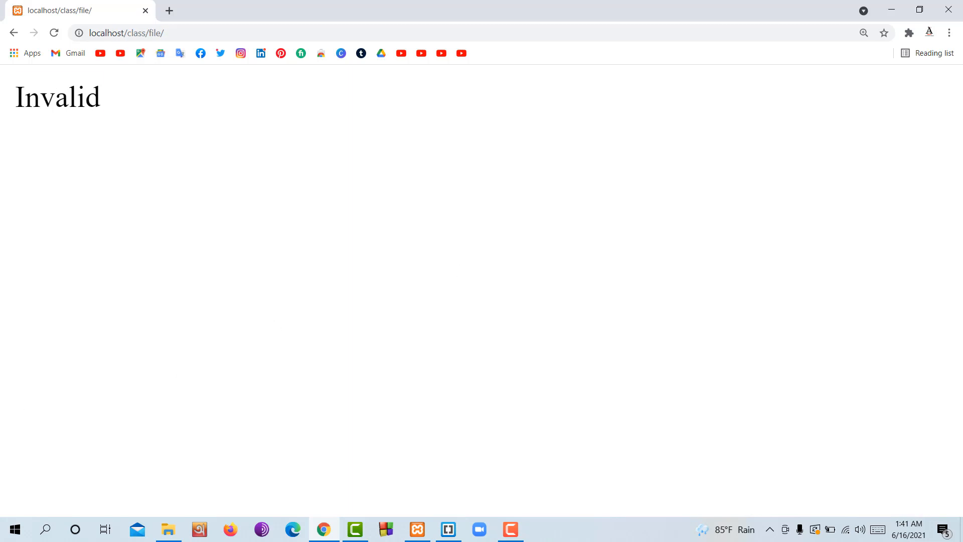
# Step: Select the echo line and $b's value again, retyping 30
pyautogui.click(447, 529)
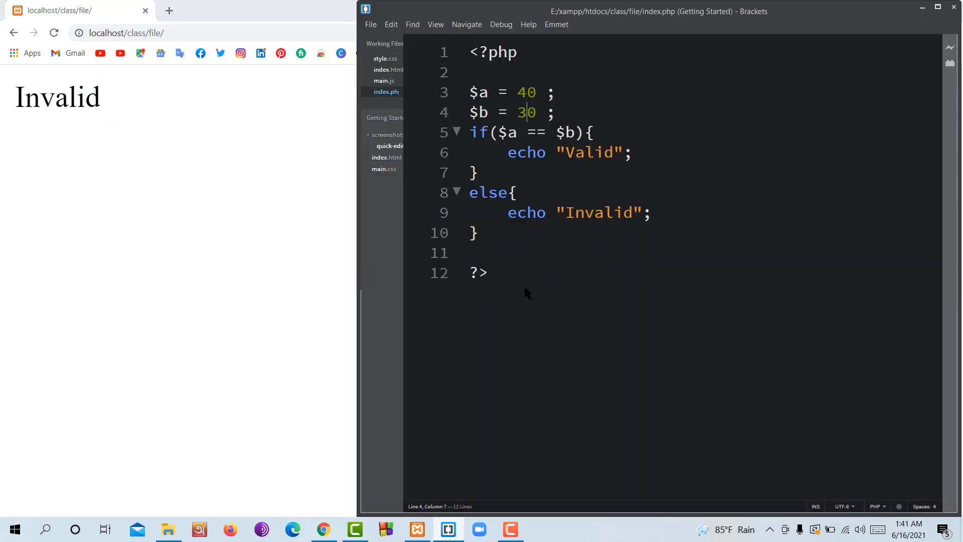
pyautogui.moveTo(508, 213); pyautogui.dragTo(633, 213)
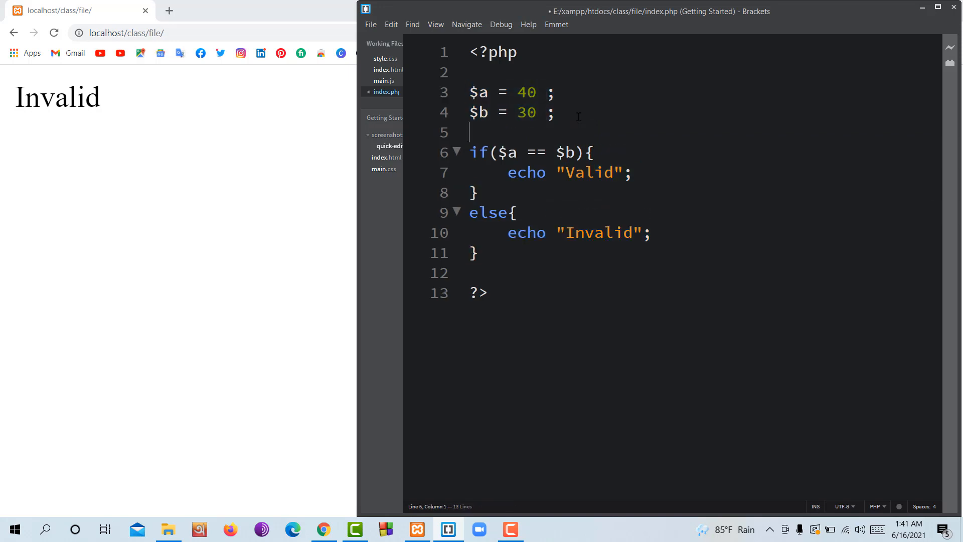
pyautogui.moveTo(470, 112); pyautogui.dragTo(527, 112)
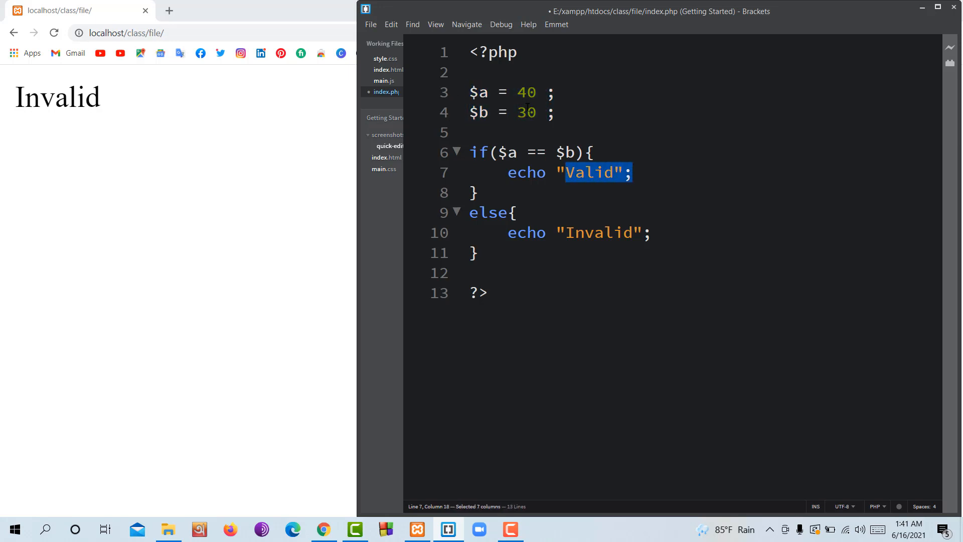
pyautogui.write('30')
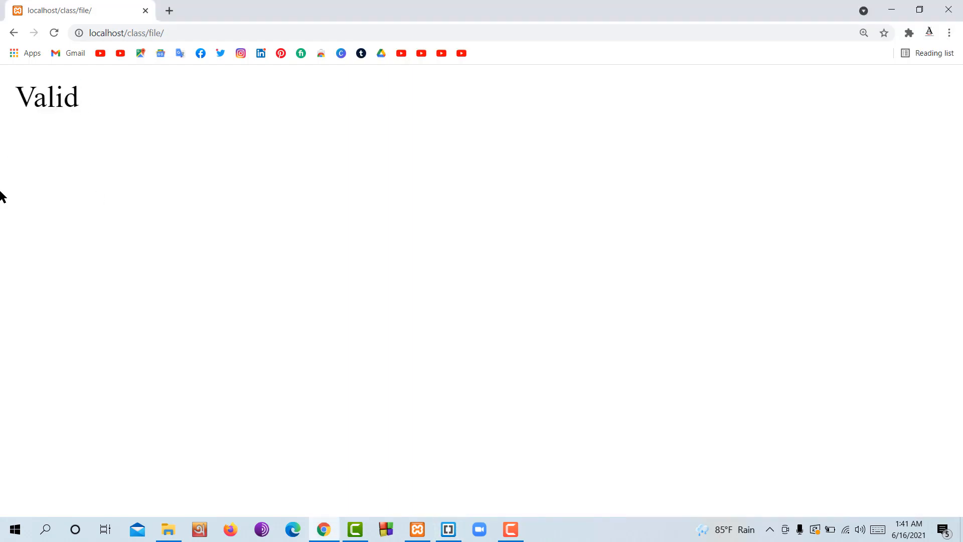
# Step: Highlight the 'Valid' output, then return to index.php and place the cursor in the else block
pyautogui.doubleClick(47, 97)
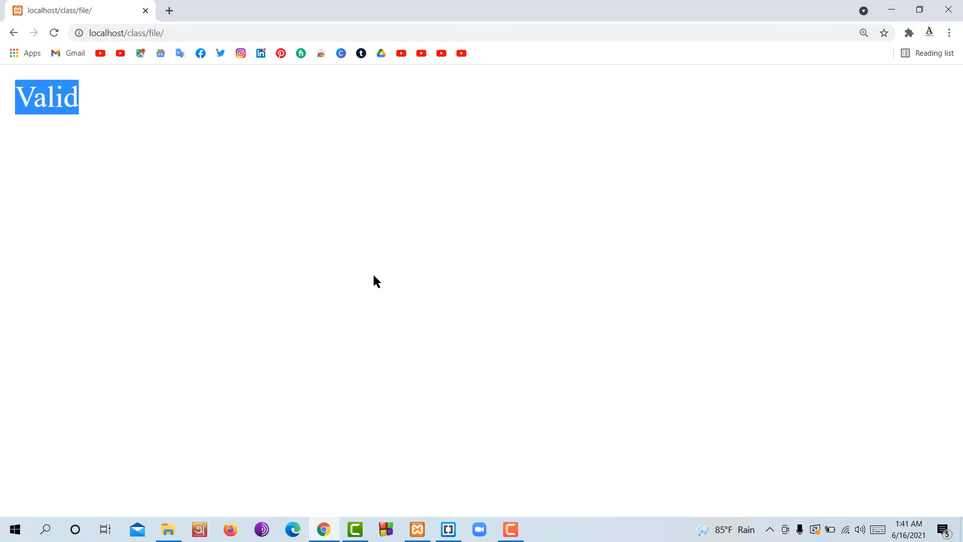
pyautogui.click(417, 528)
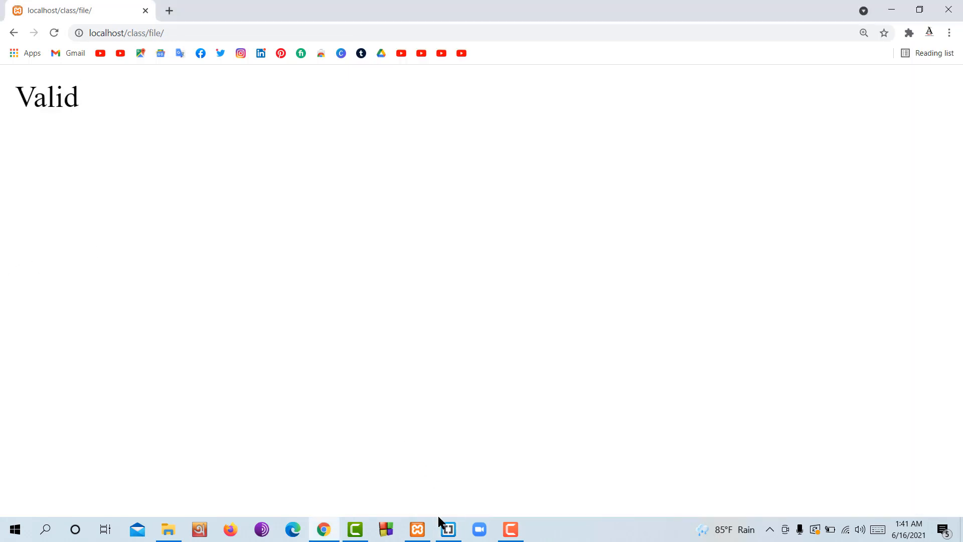
pyautogui.click(447, 529)
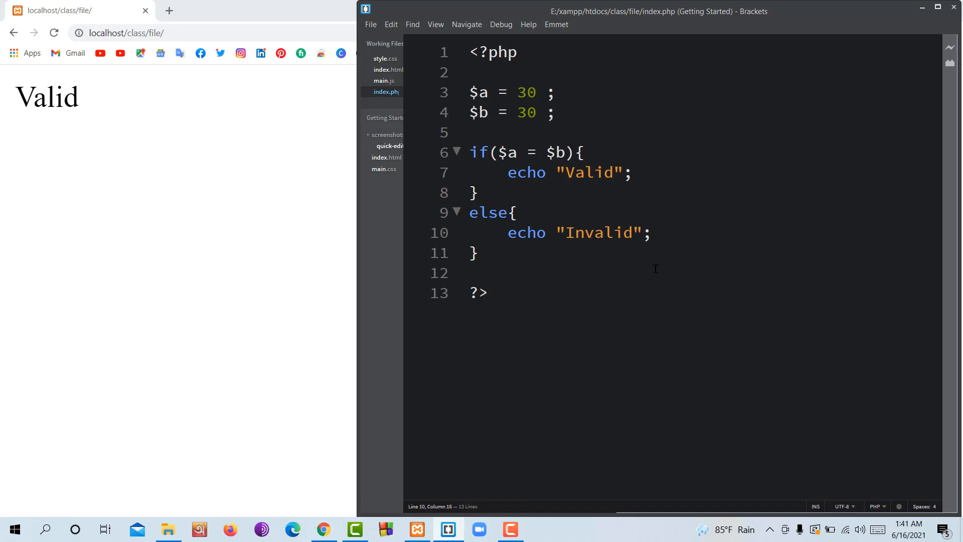
pyautogui.click(512, 213)
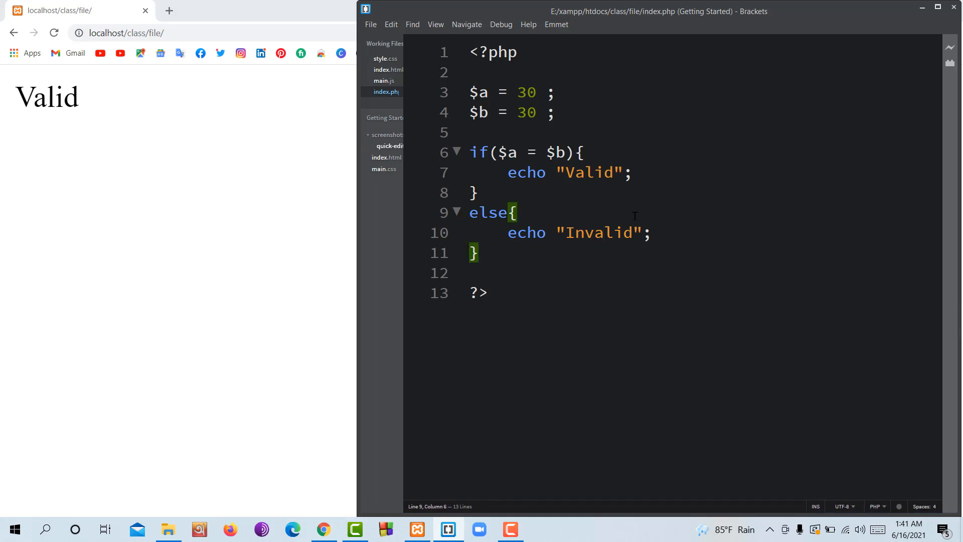